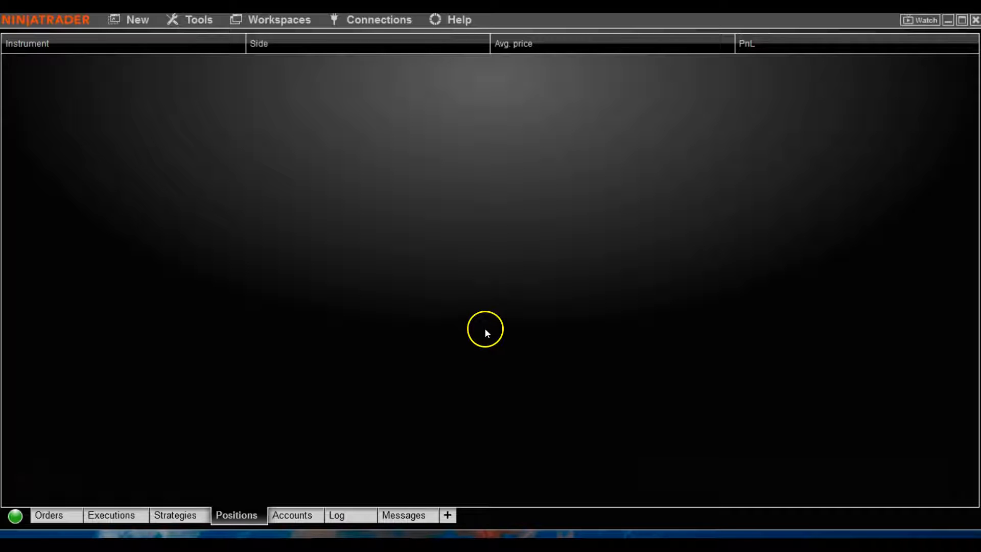
pyautogui.moveTo(513, 313)
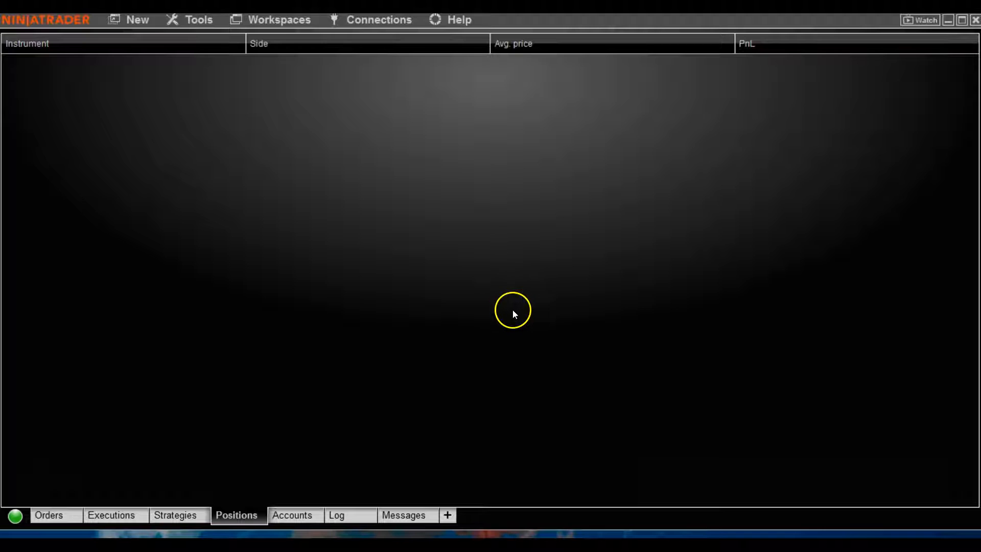
pyautogui.moveTo(489, 314)
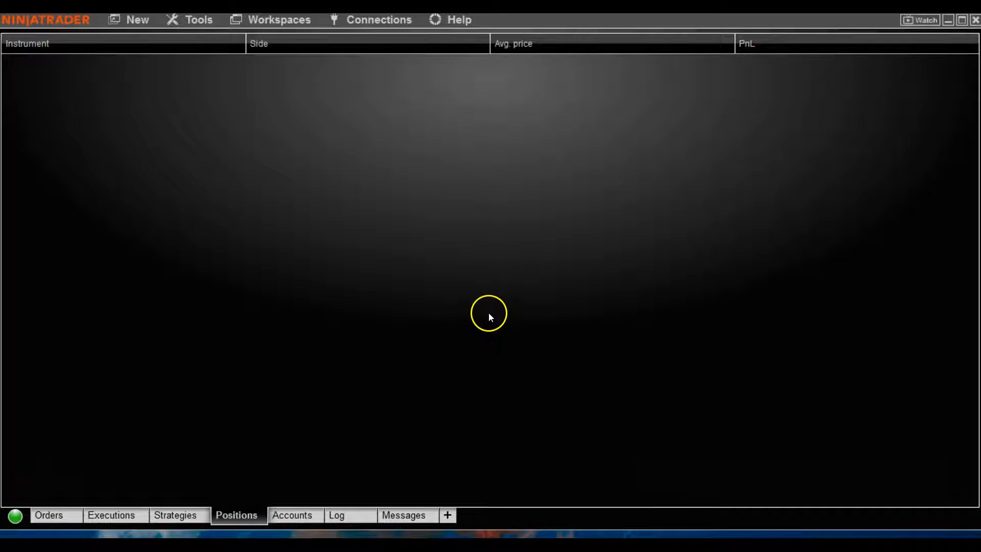
pyautogui.moveTo(651, 136)
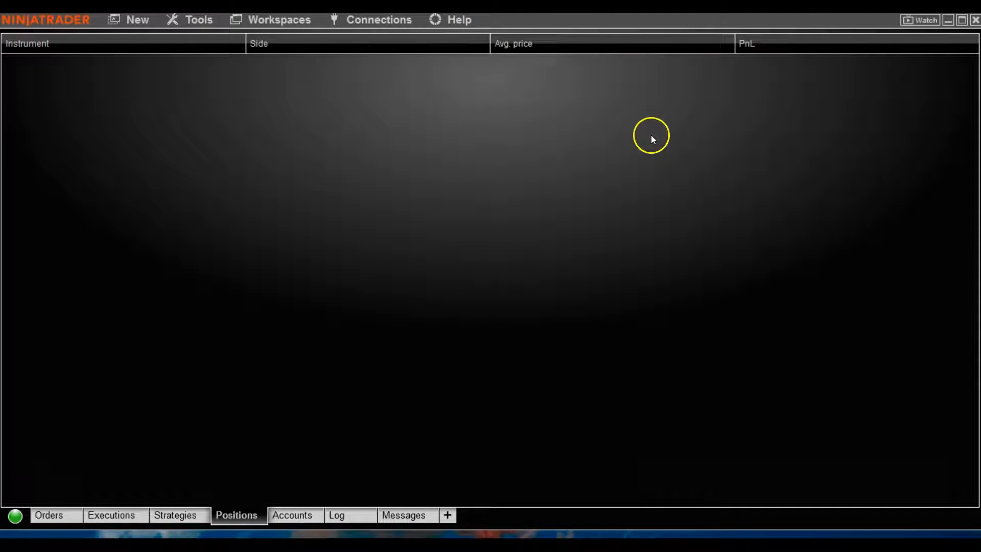
pyautogui.moveTo(495, 157)
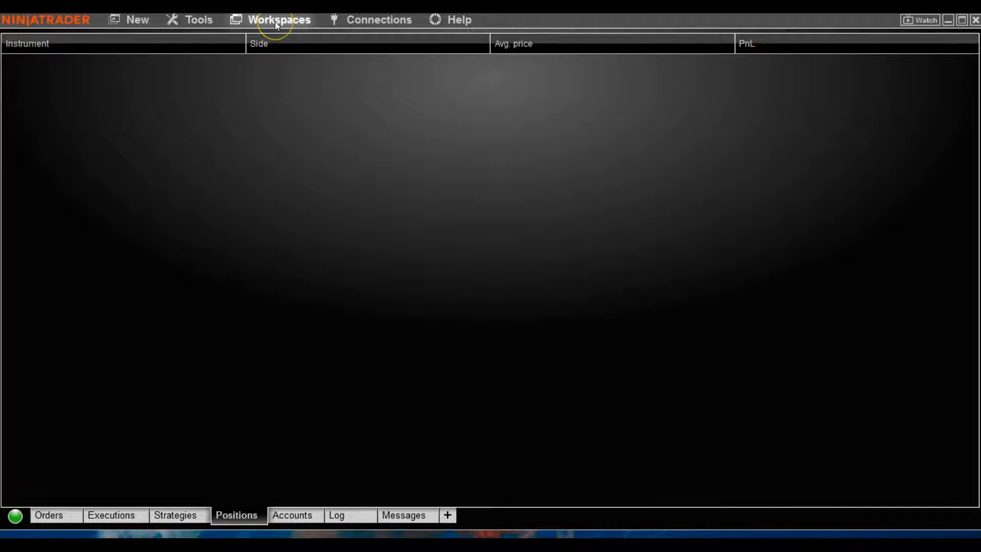
# Create a new workspace named 'Scalping Workspace' from the Workspaces list.
pyautogui.click(279, 19)
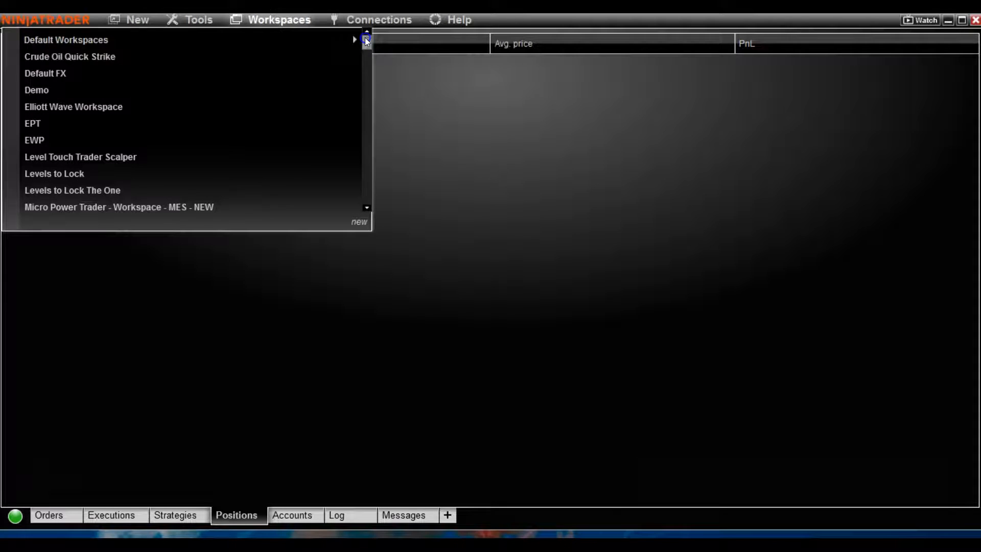
pyautogui.scroll(-3)
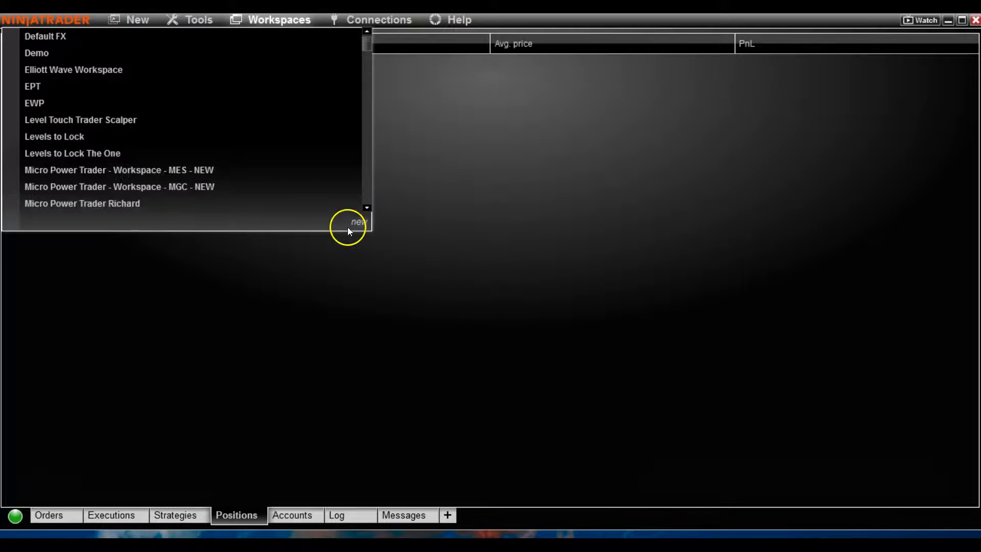
pyautogui.moveTo(359, 223)
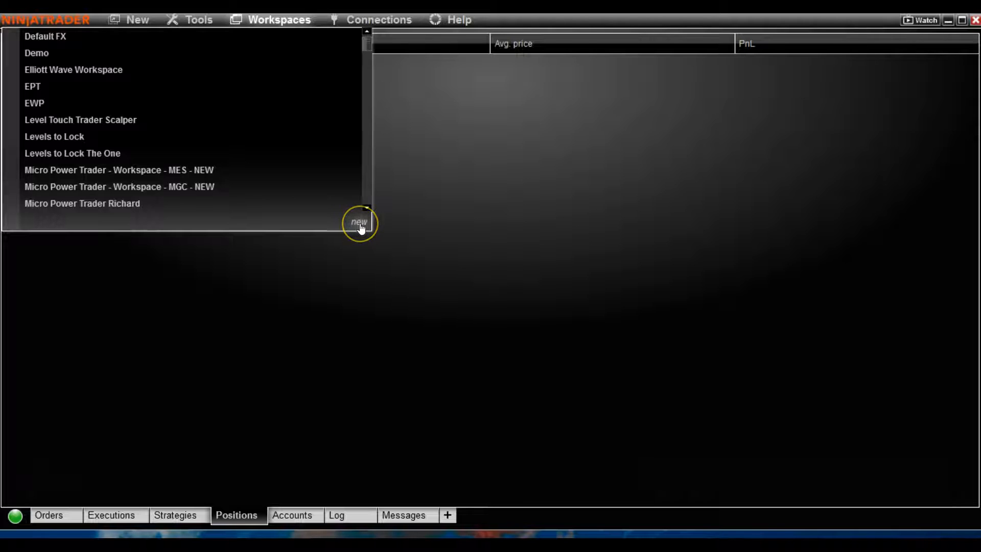
pyautogui.click(359, 222)
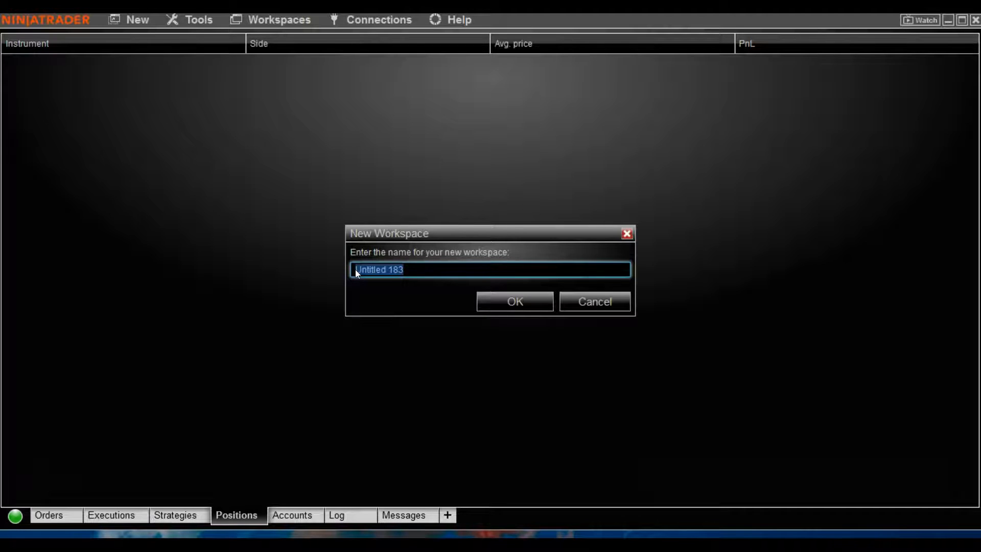
pyautogui.write('Scalping Worksp')
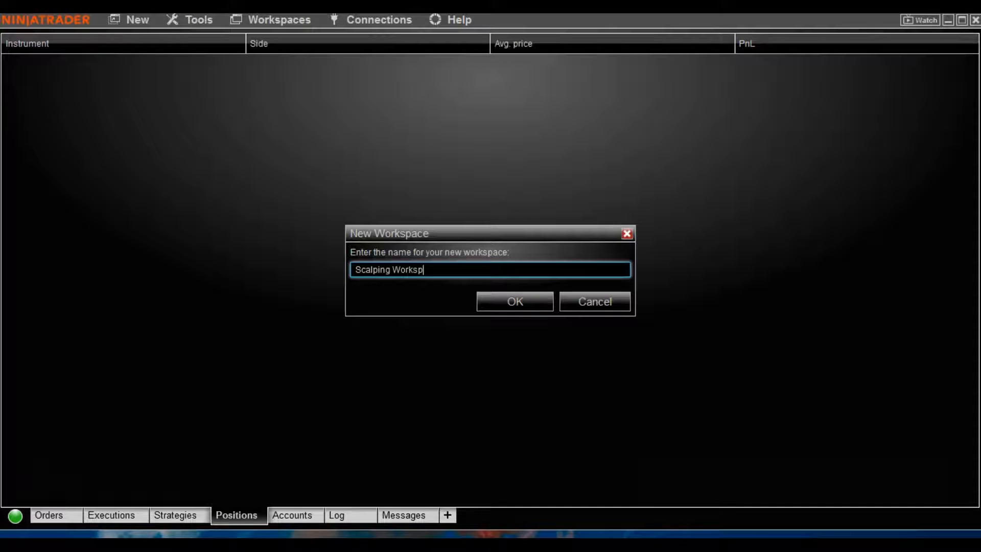
pyautogui.write('ace')
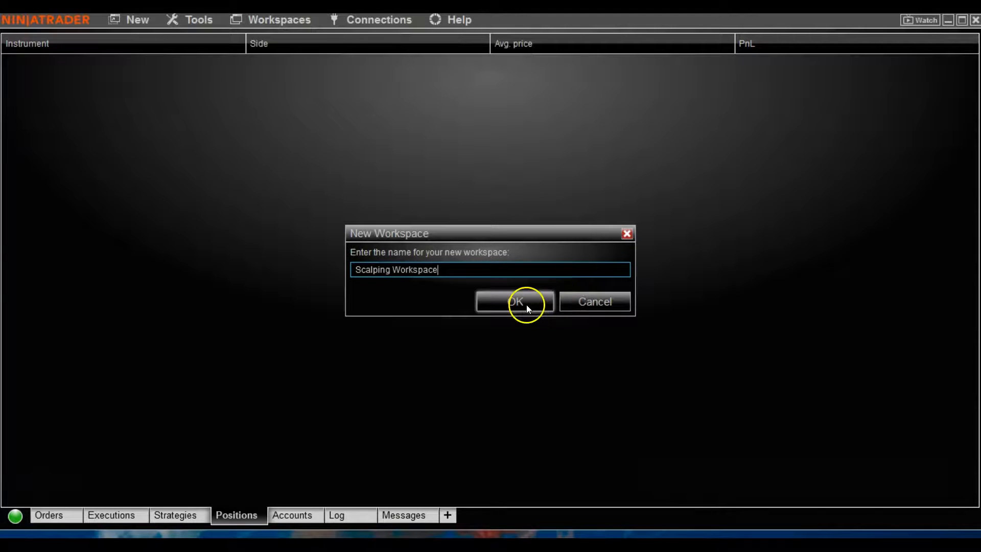
pyautogui.click(513, 302)
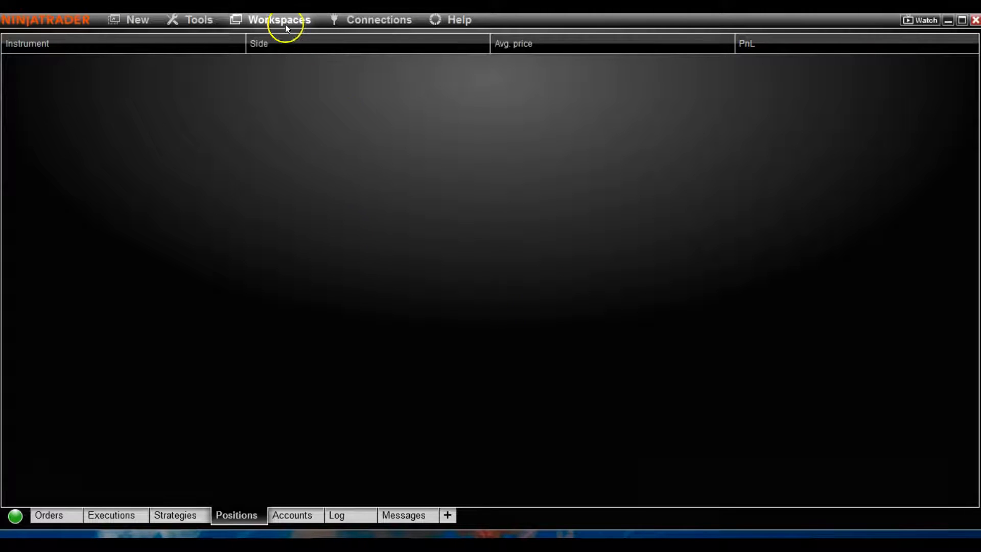
pyautogui.click(278, 19)
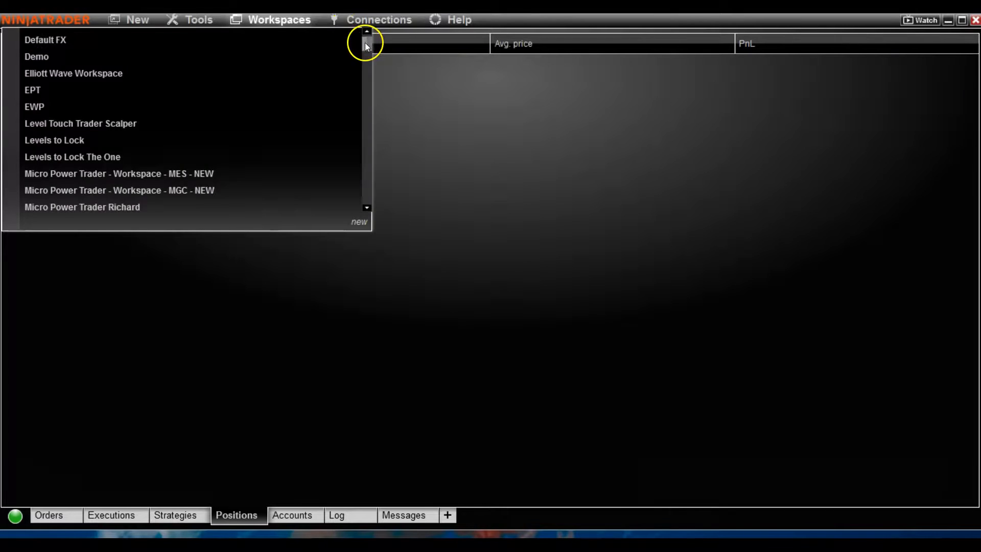
pyautogui.scroll(-3)
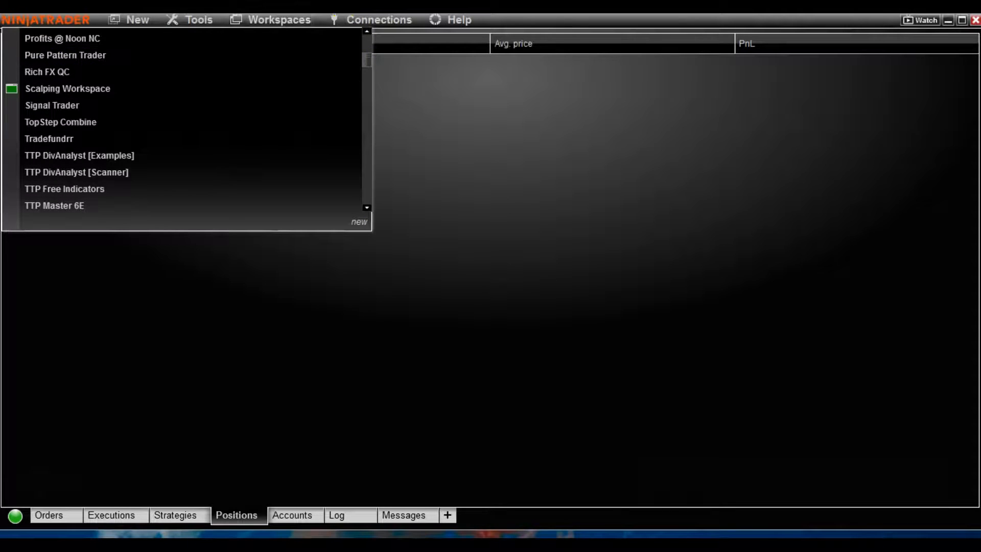
pyautogui.moveTo(87, 88)
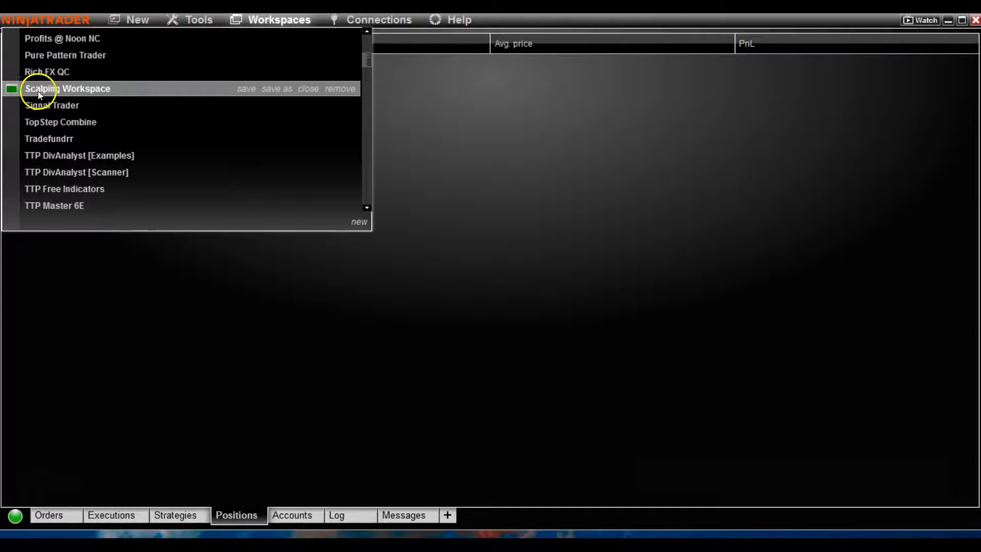
pyautogui.moveTo(14, 93)
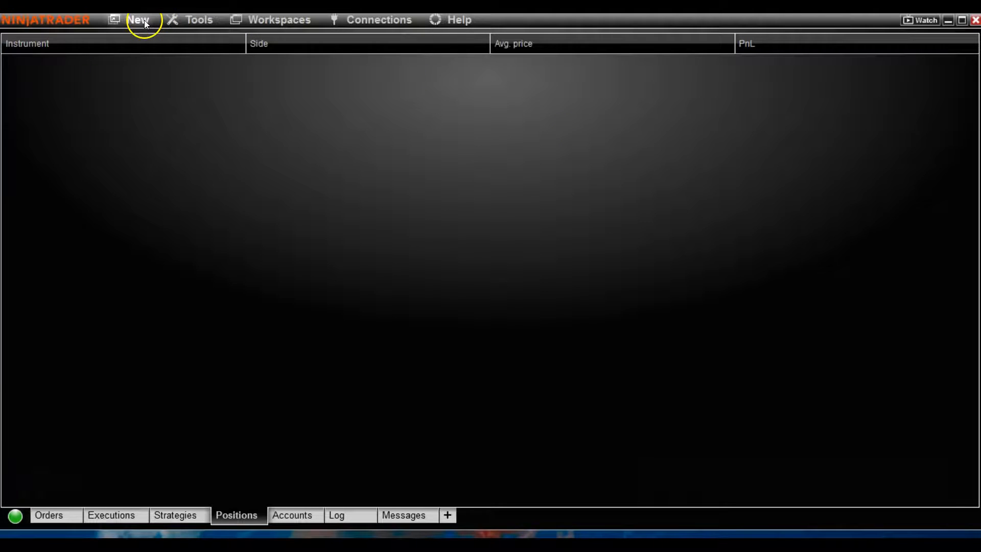
# Open a 5-minute NQ DEC23 chart and add Bollinger Bands to it.
pyautogui.click(136, 19)
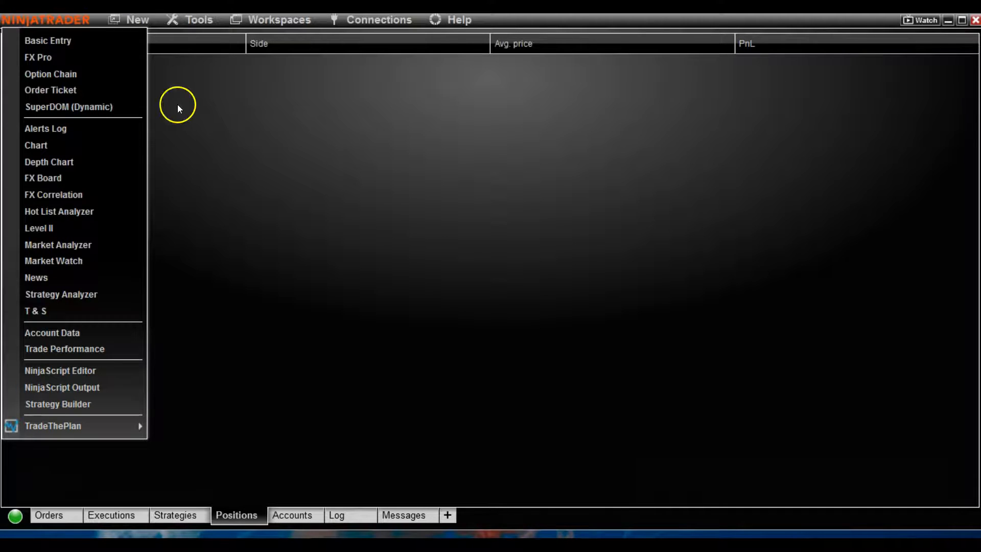
pyautogui.click(35, 145)
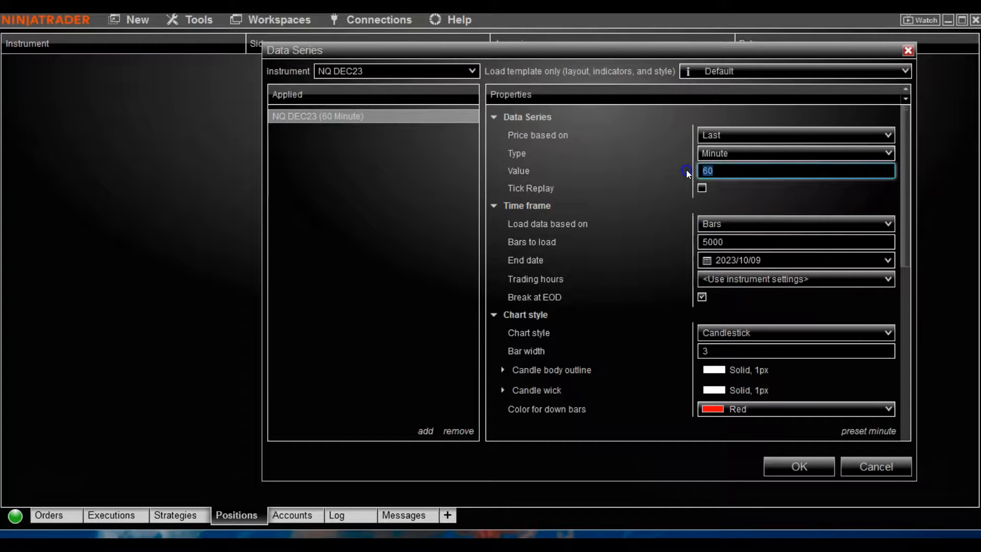
pyautogui.write('5')
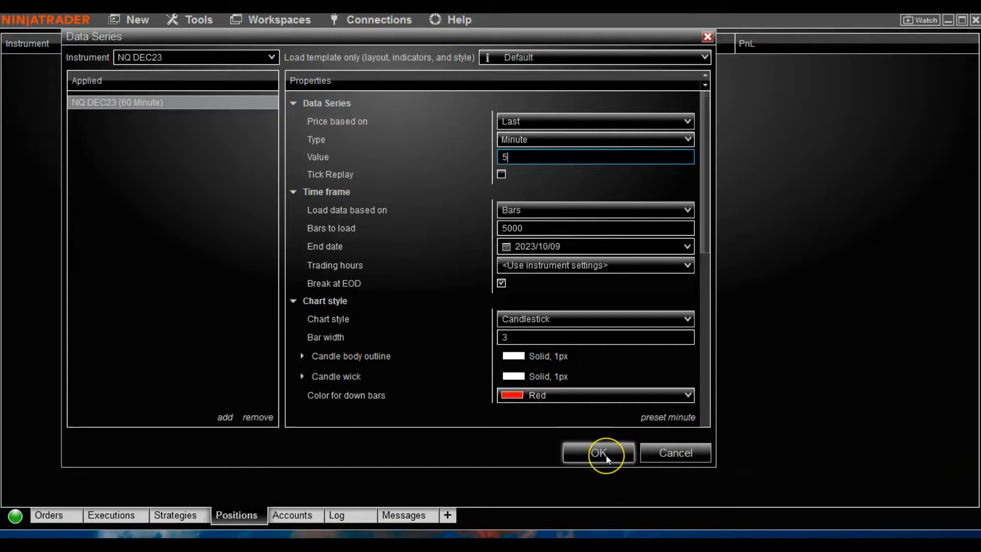
pyautogui.click(596, 454)
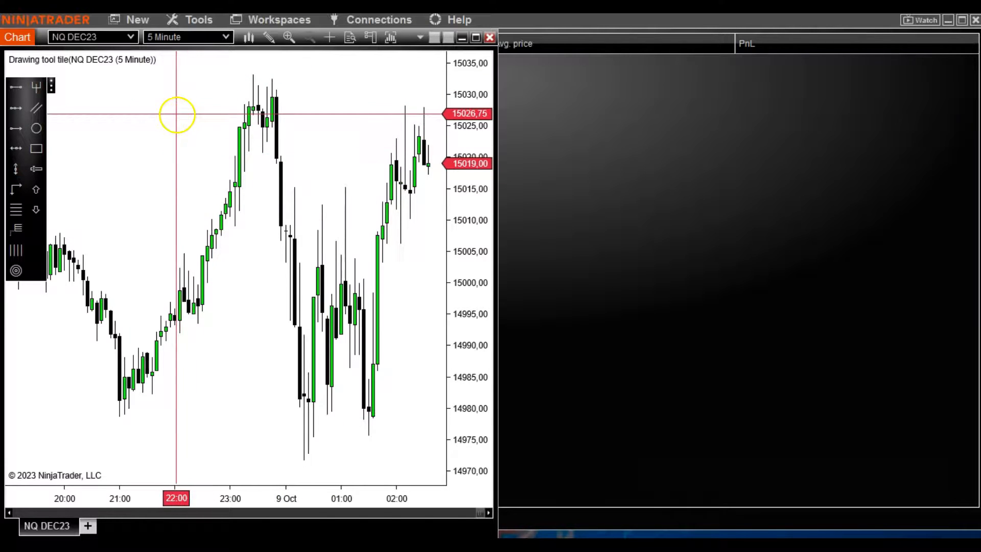
pyautogui.moveTo(218, 208)
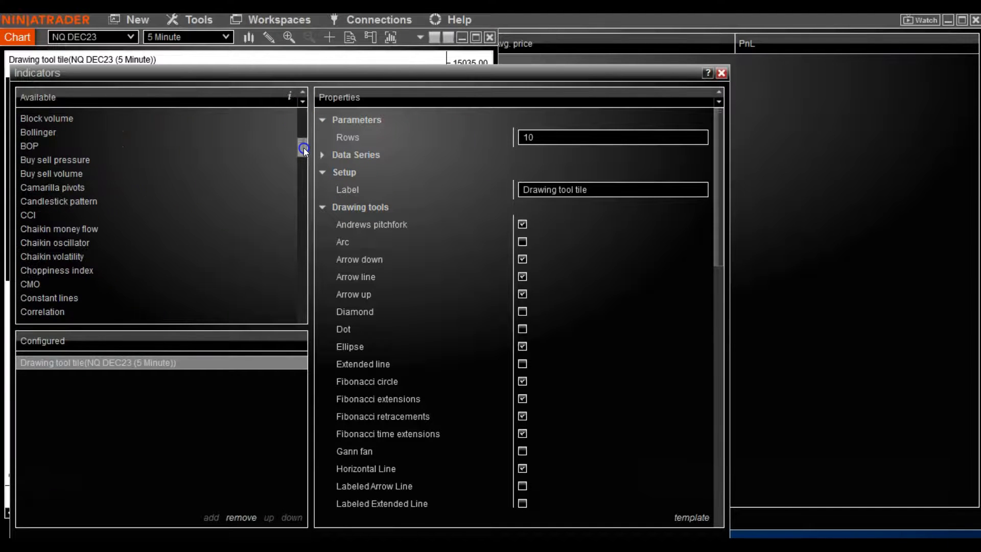
pyautogui.doubleClick(37, 132)
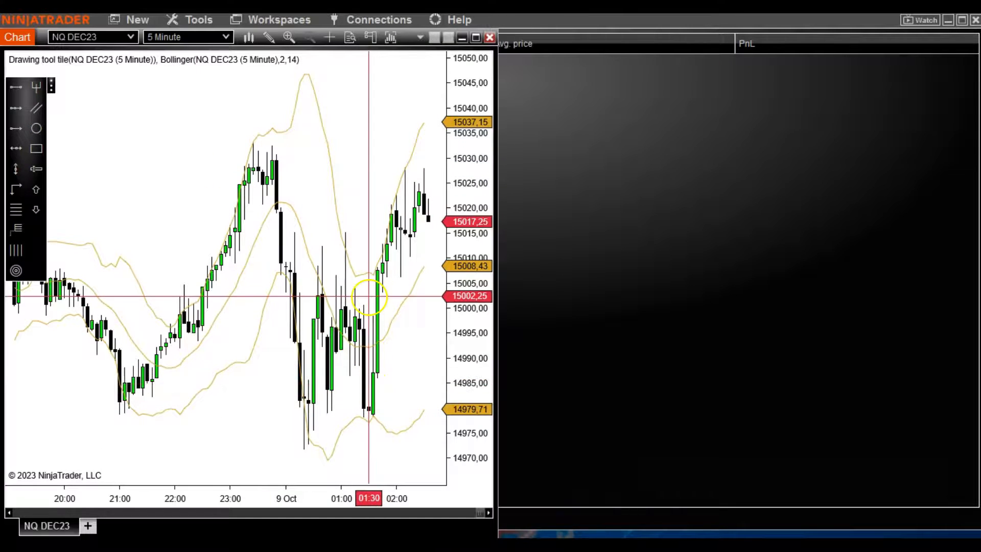
pyautogui.click(136, 20)
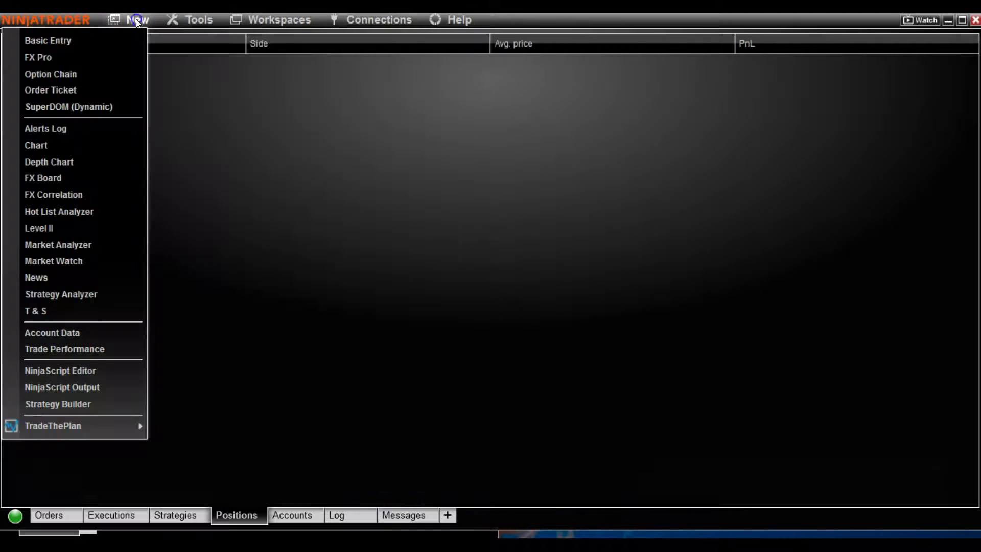
pyautogui.moveTo(35, 146)
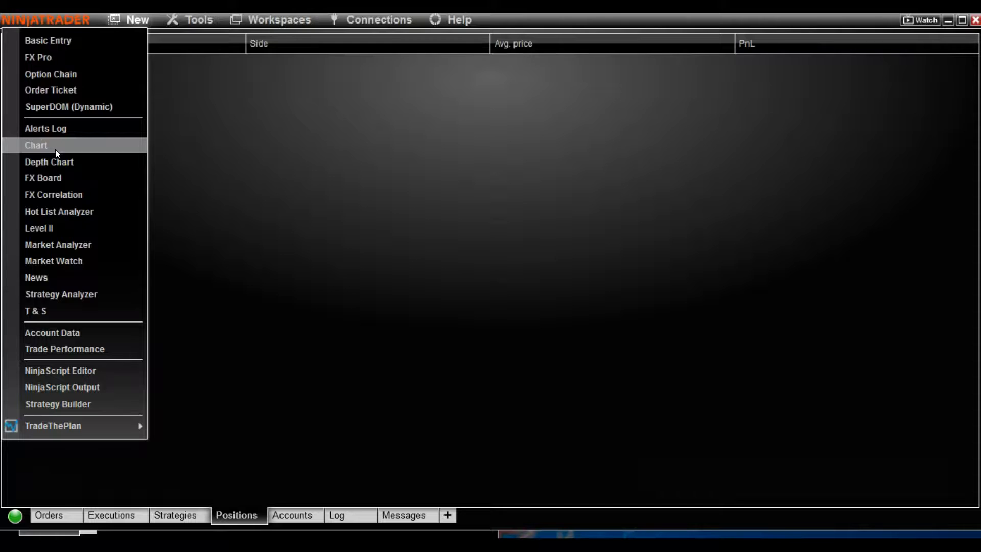
# Open a new NQ DEC23 chart with 1-minute bars.
pyautogui.click(36, 145)
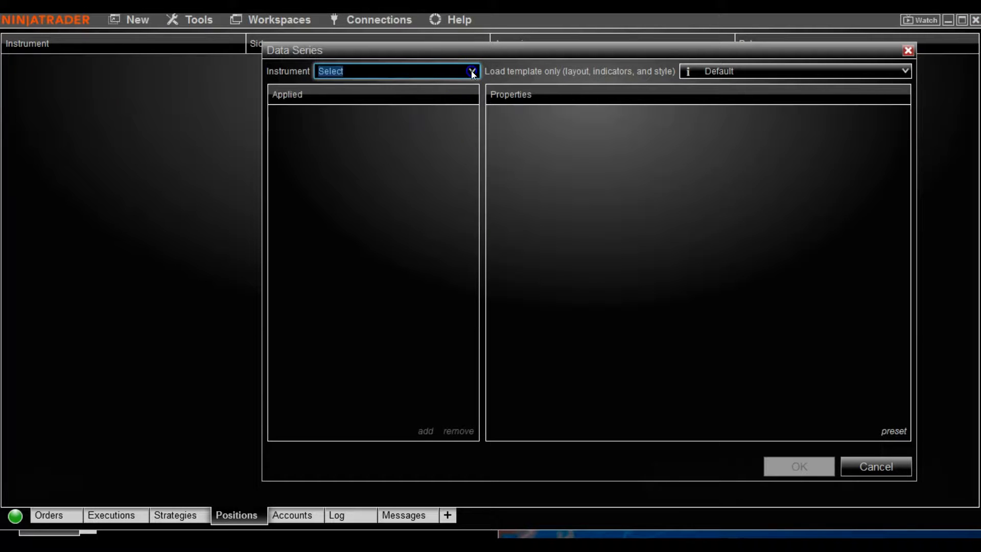
pyautogui.write('NQ DEC23')
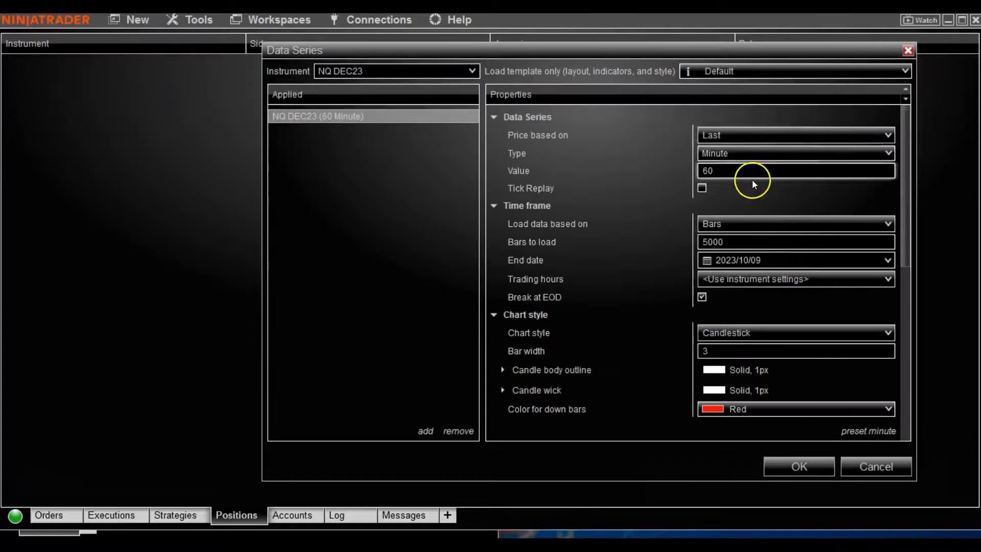
pyautogui.write('1')
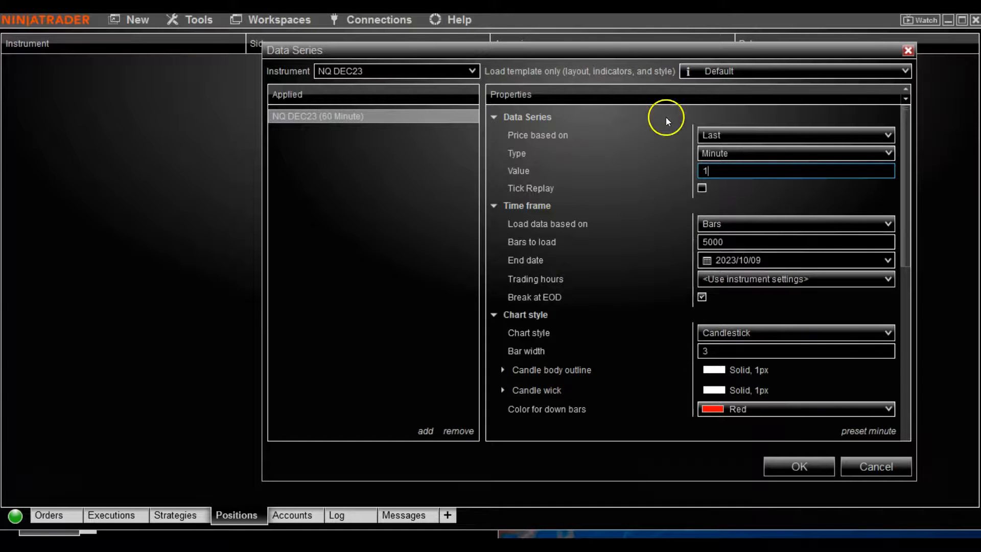
pyautogui.click(875, 466)
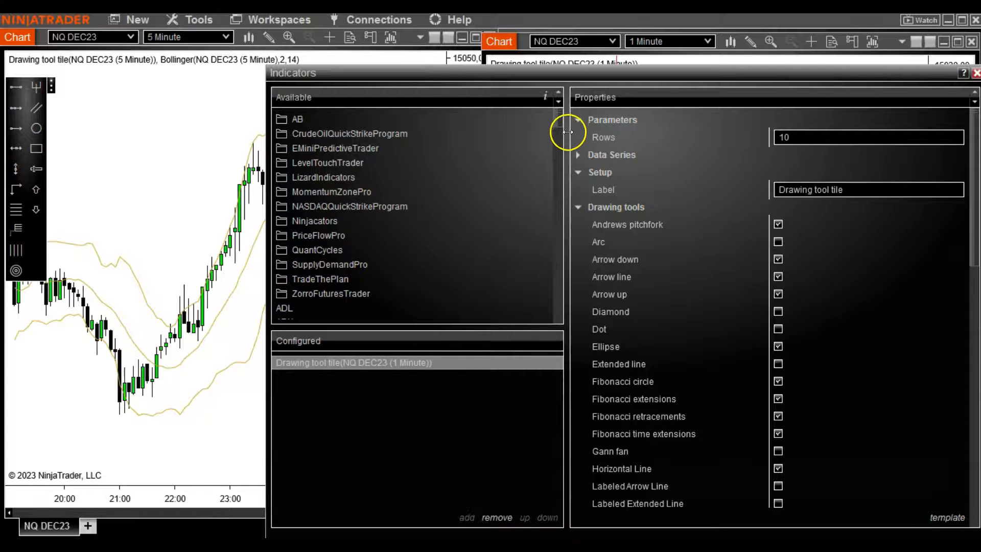
# Find RSI in the Available indicators and apply it to the 1-minute chart.
pyautogui.scroll(-3)
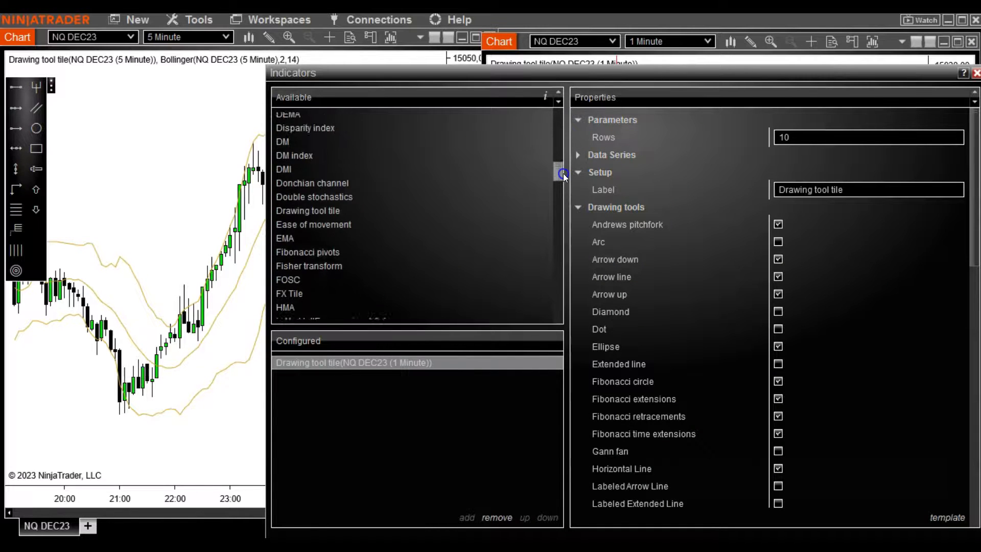
pyautogui.scroll(-3)
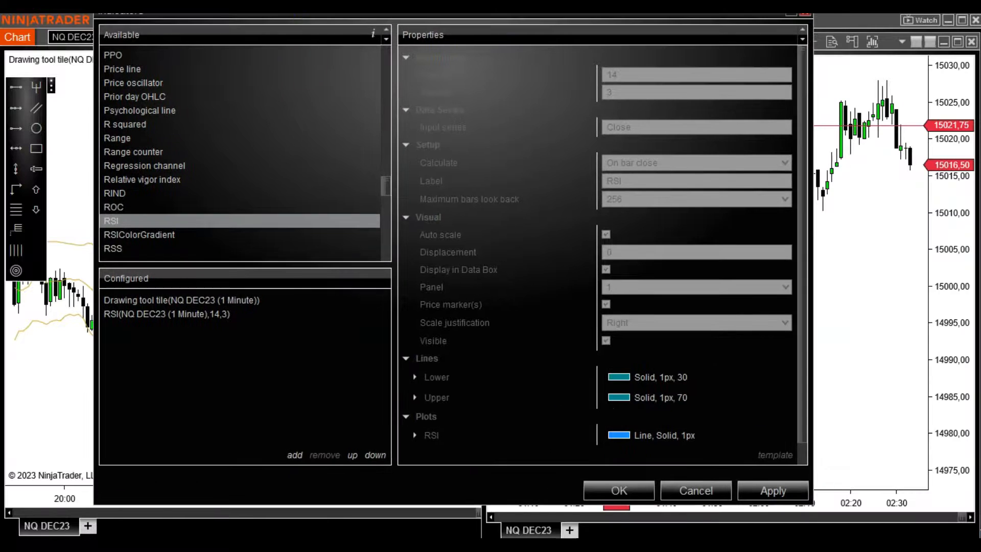
pyautogui.click(618, 490)
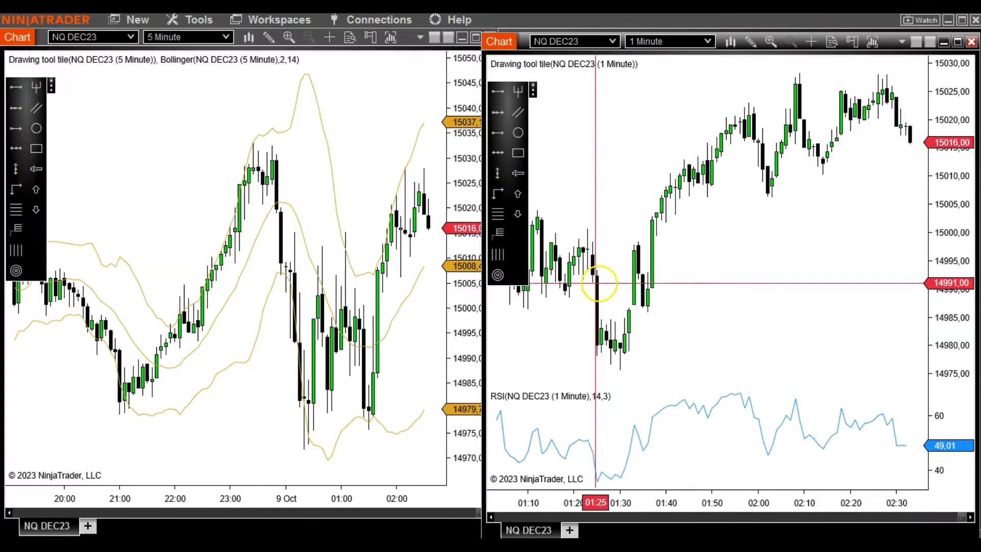
pyautogui.moveTo(638, 287)
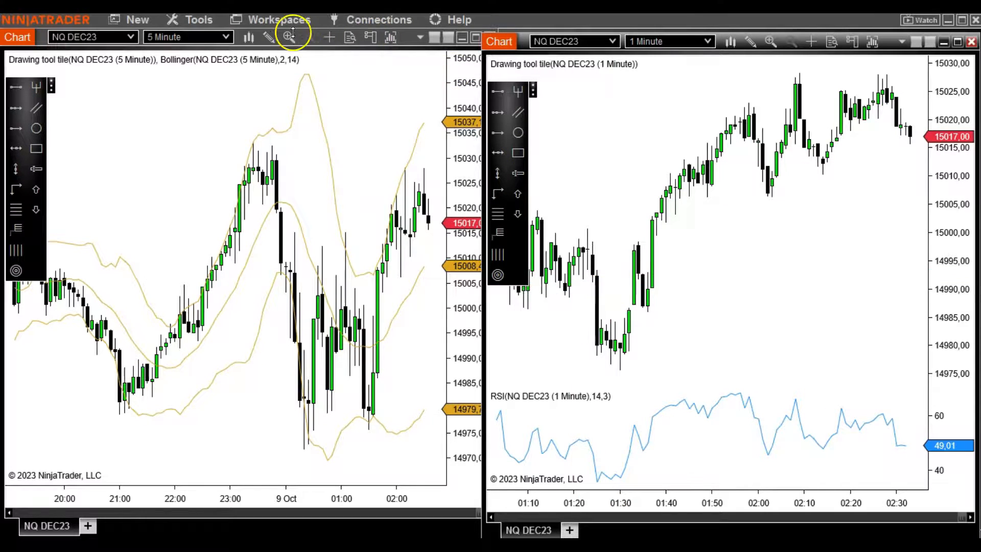
# Bring the Control Center in front of the charts and show the saved workspaces list.
pyautogui.click(278, 19)
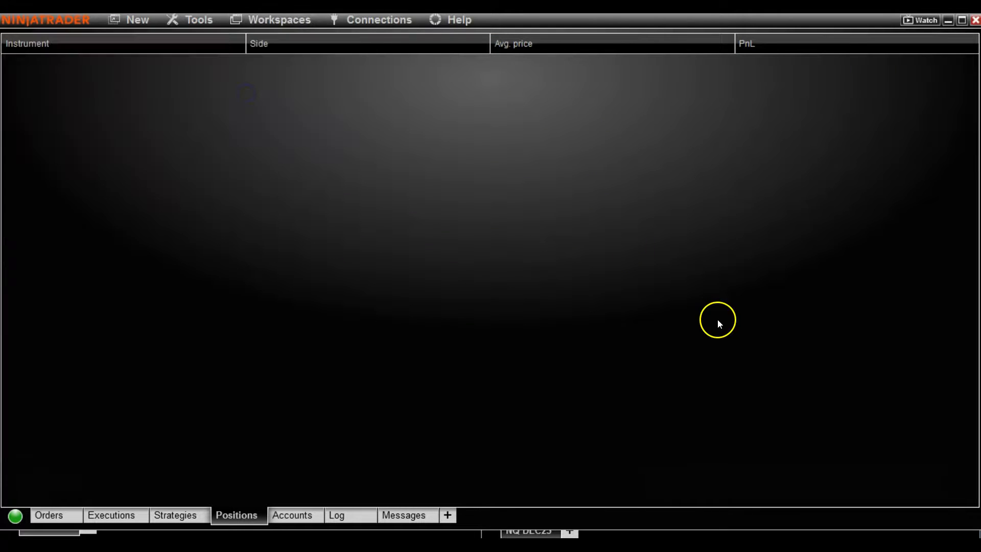
pyautogui.moveTo(744, 330)
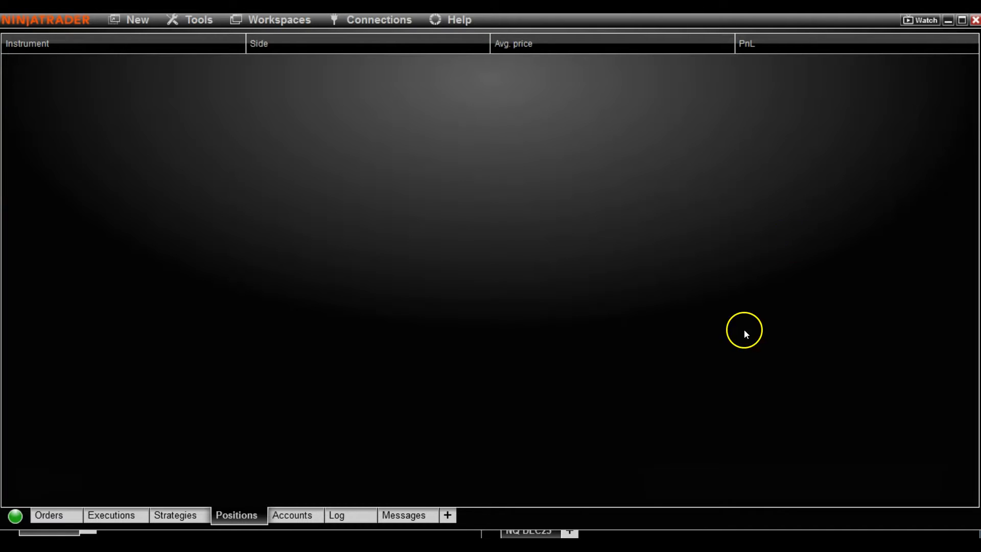
pyautogui.moveTo(591, 536)
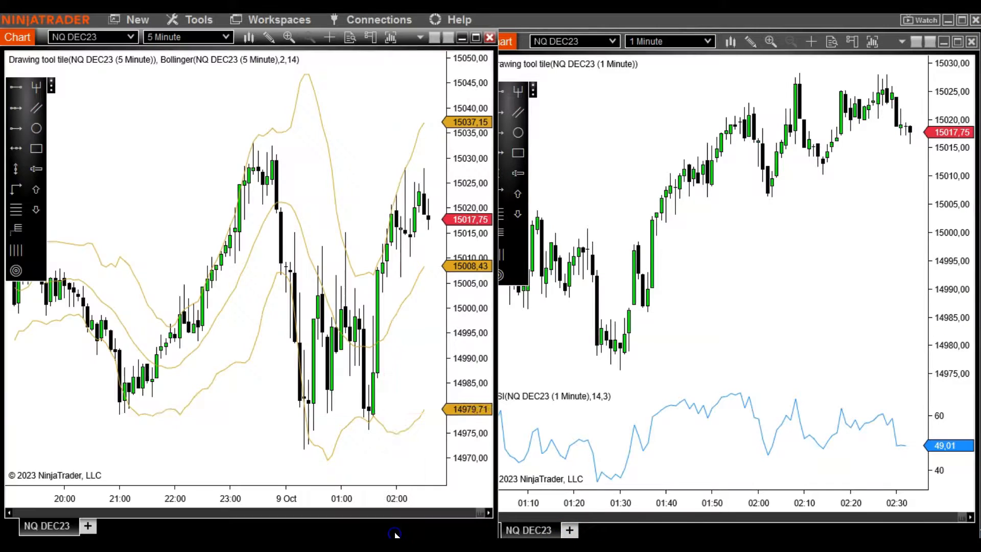
pyautogui.moveTo(387, 356)
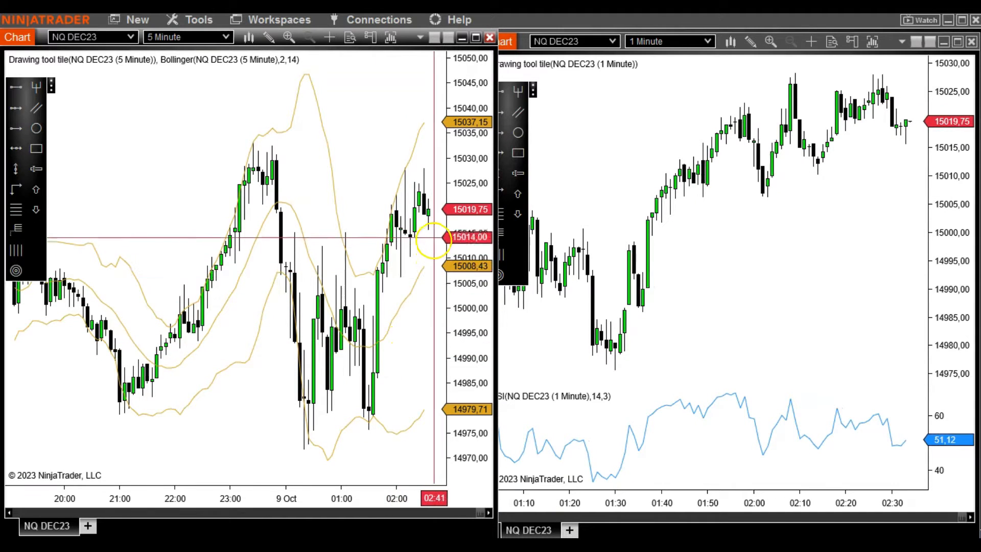
pyautogui.moveTo(580, 236)
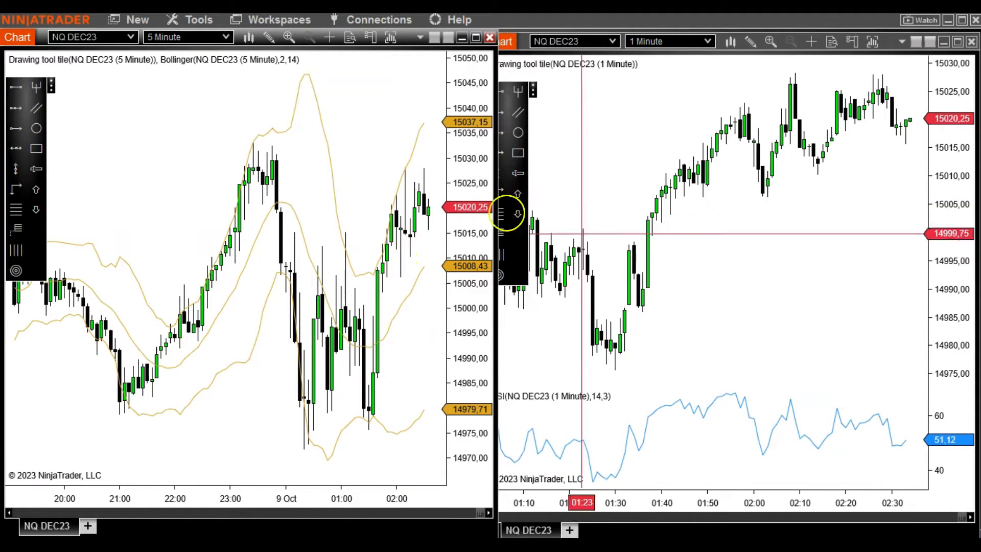
pyautogui.click(278, 19)
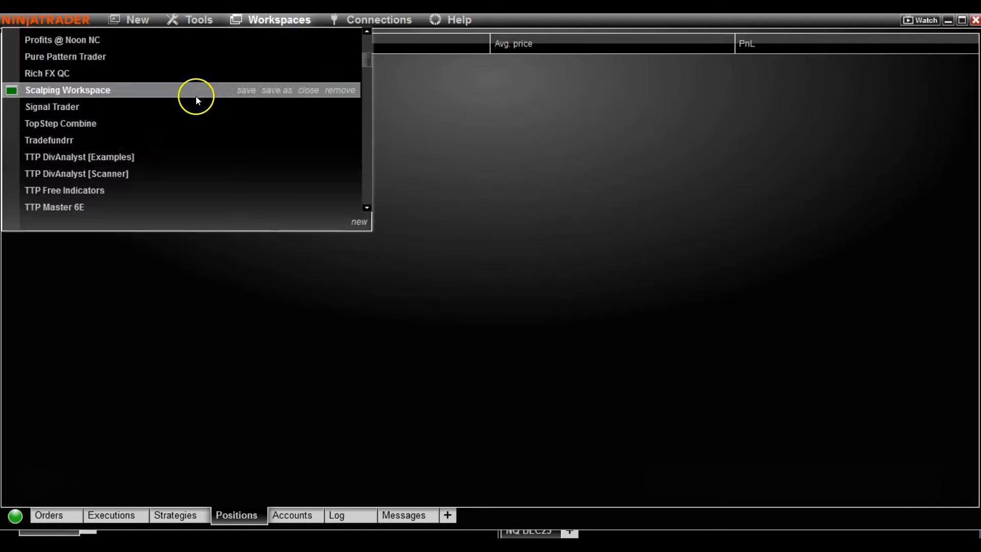
# Save Scalping Workspace from the Workspaces list, then dismiss the save prompt.
pyautogui.click(307, 90)
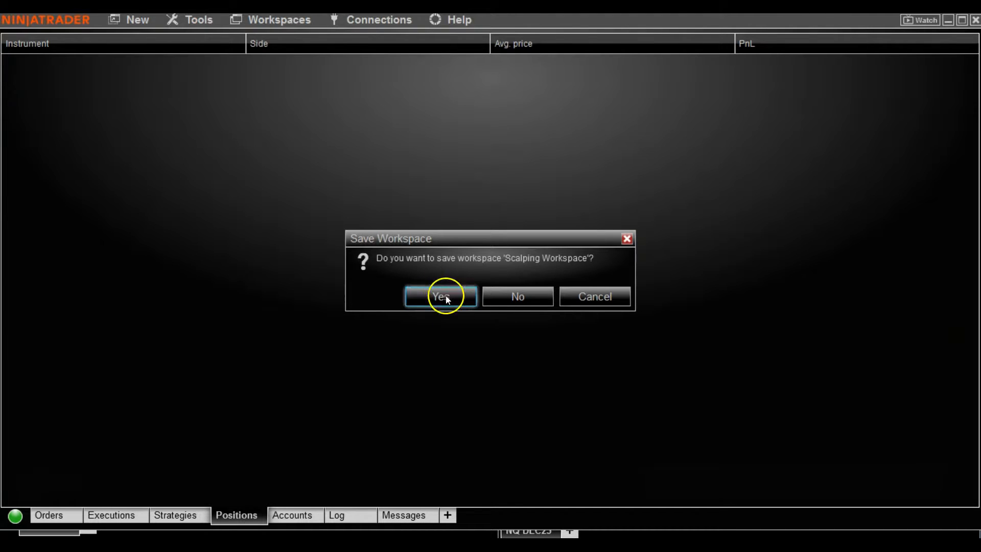
pyautogui.moveTo(725, 223)
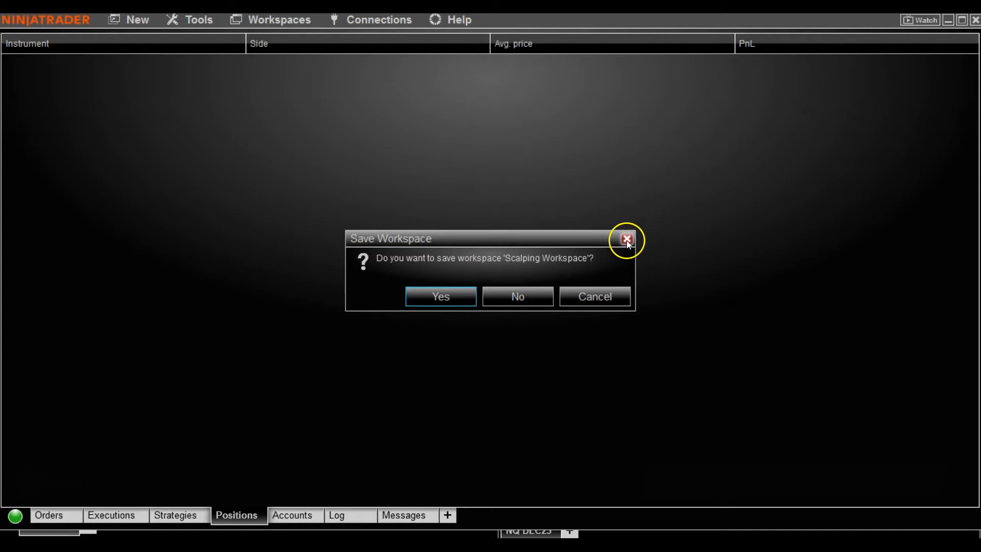
pyautogui.click(626, 240)
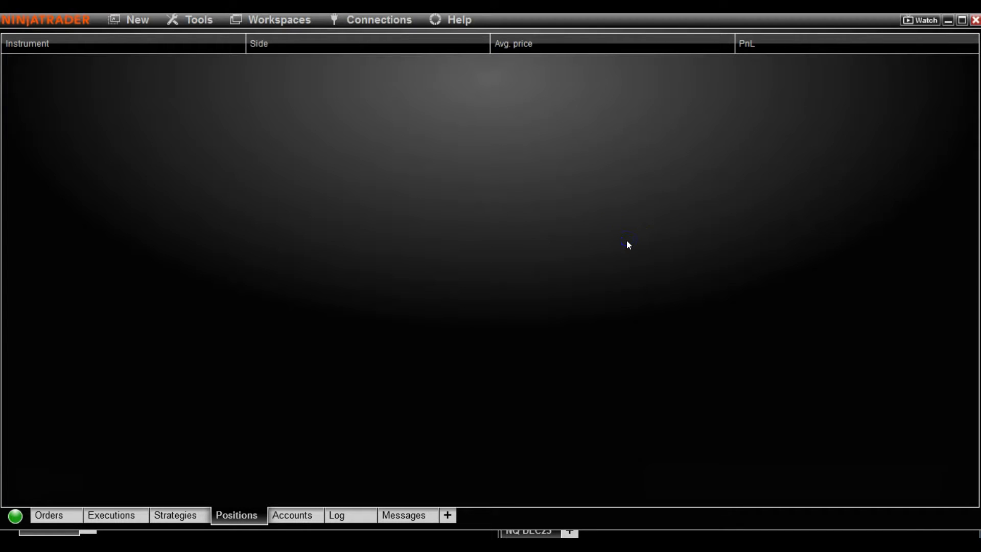
pyautogui.moveTo(938, 45)
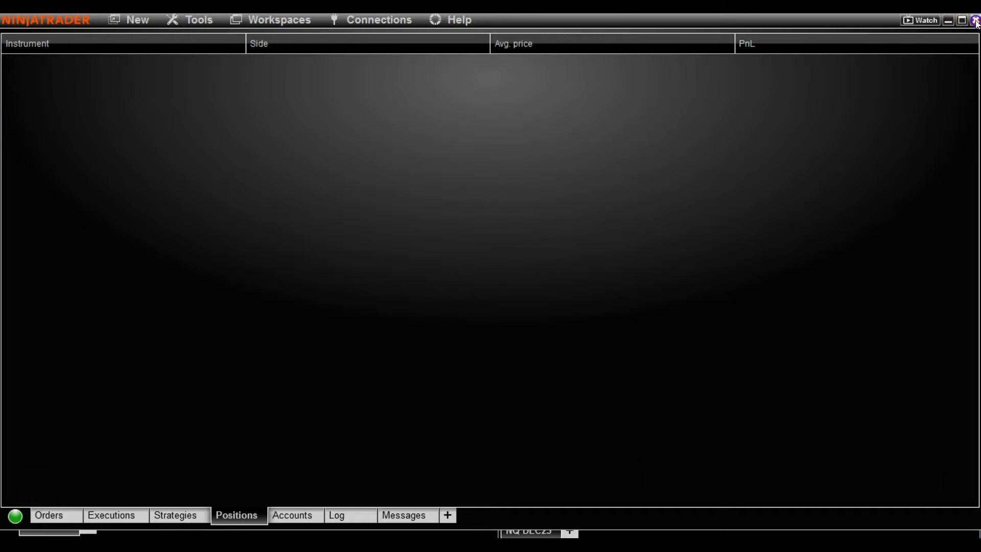
pyautogui.click(975, 19)
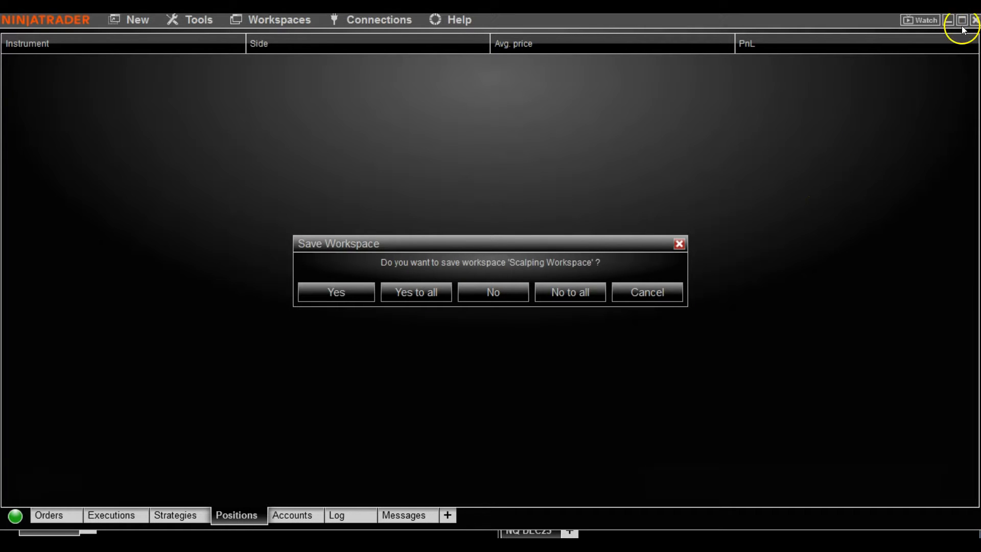
pyautogui.moveTo(346, 260)
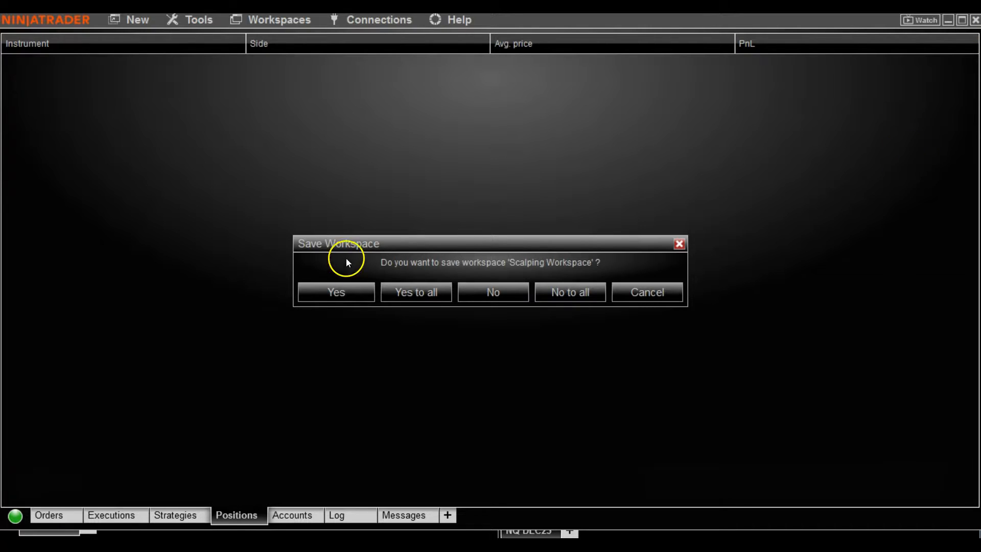
pyautogui.moveTo(509, 272)
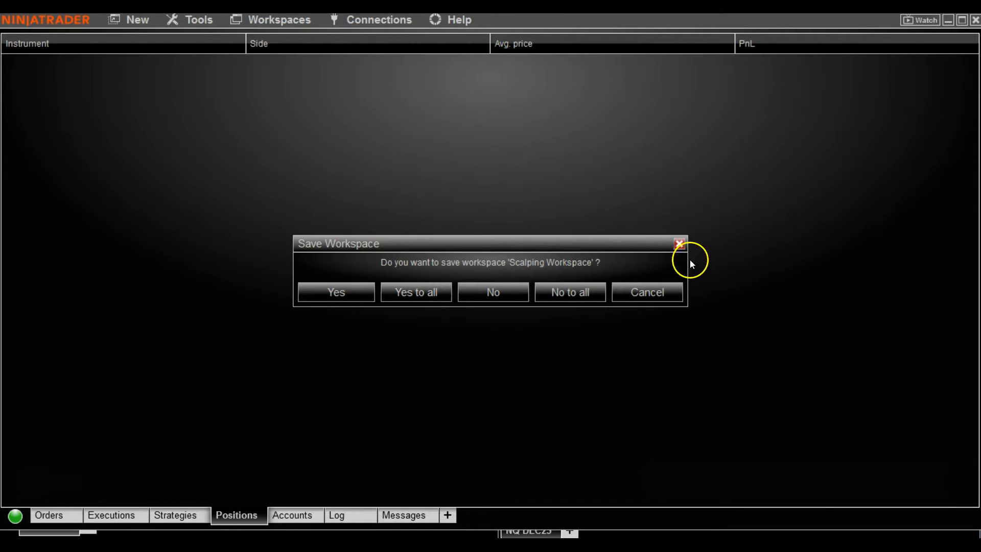
pyautogui.click(679, 243)
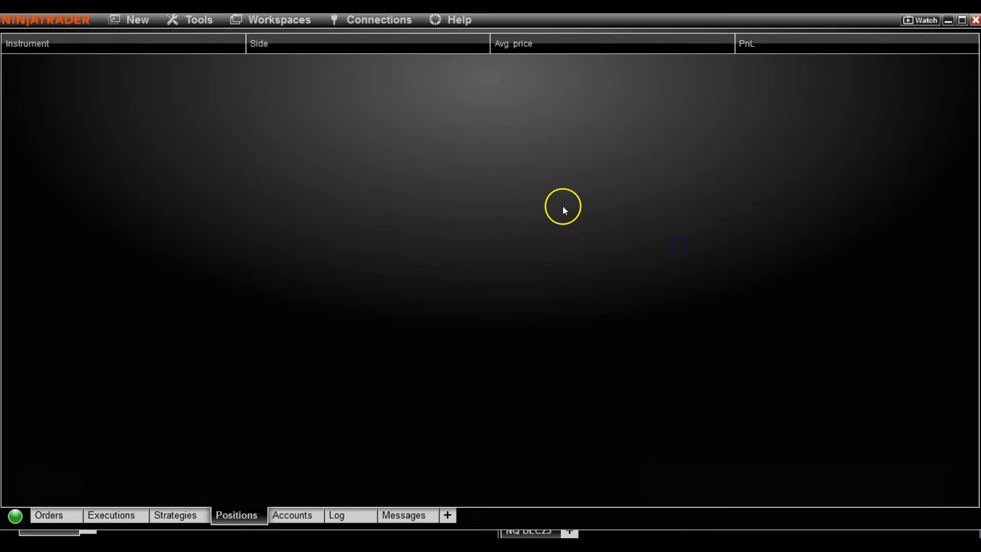